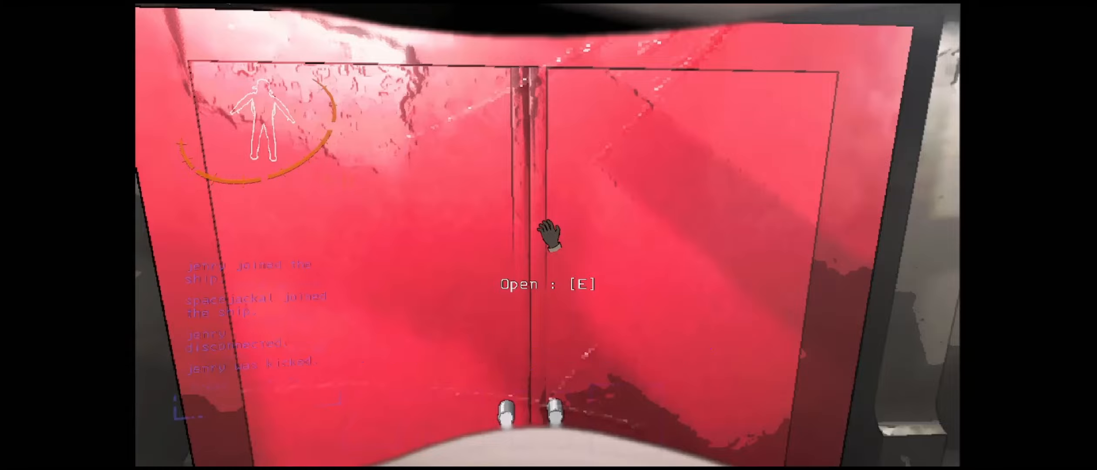
key(e)
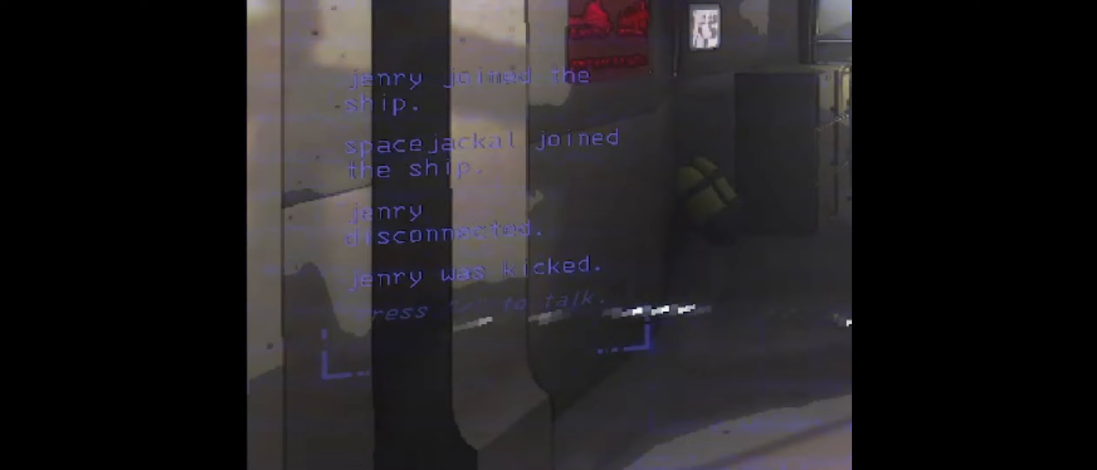